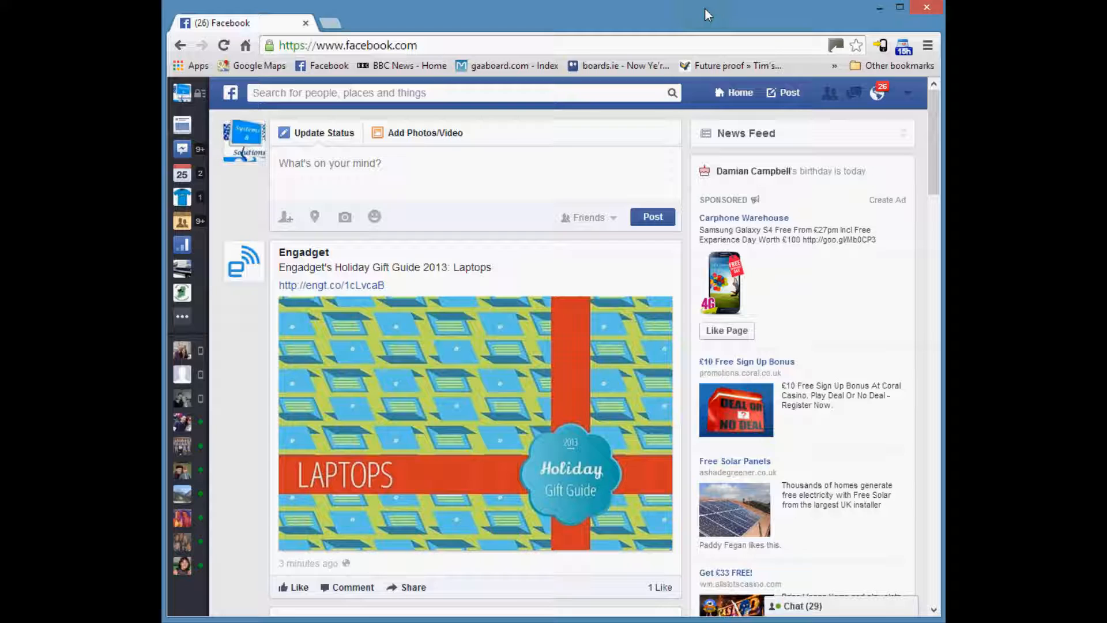
pyautogui.moveTo(544, 296)
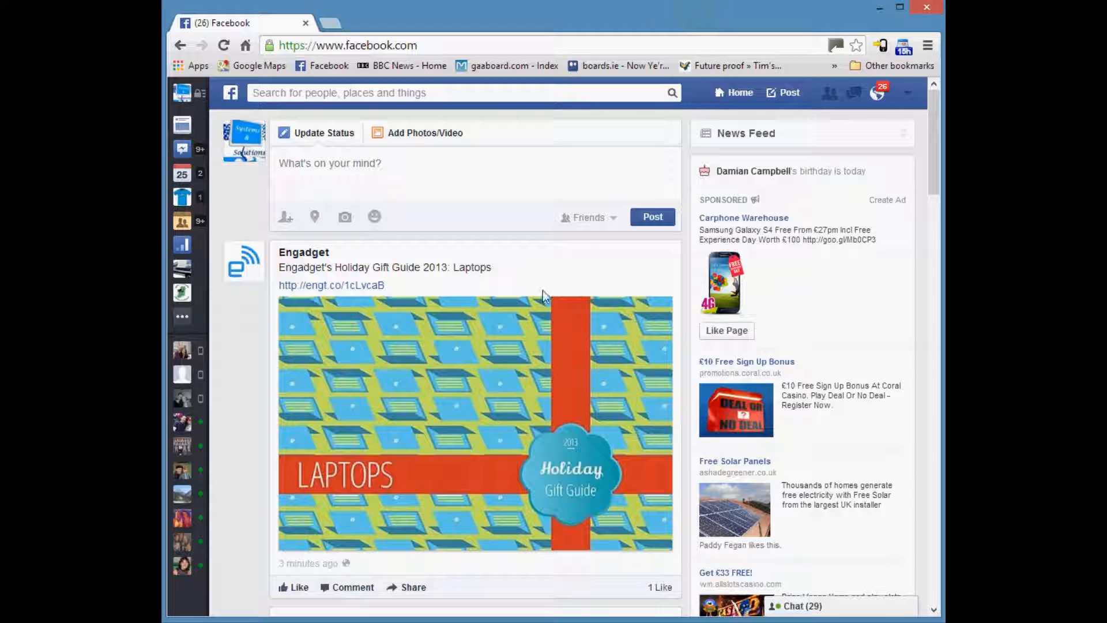
pyautogui.moveTo(913, 106)
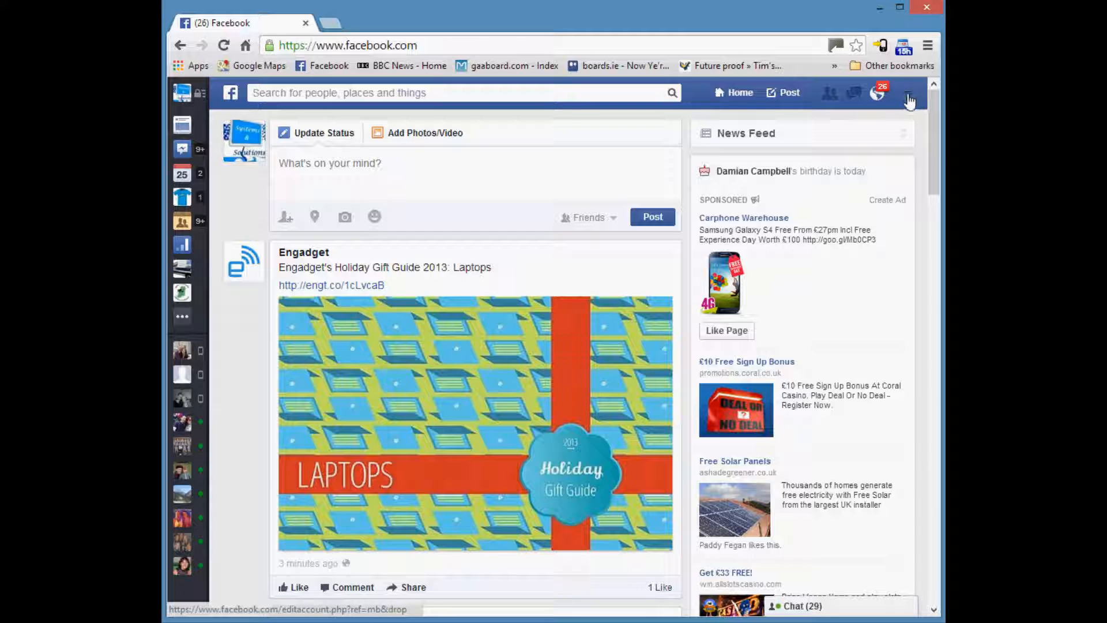
# Open the account menu from the down-arrow at the top right of the Facebook bar
pyautogui.click(908, 92)
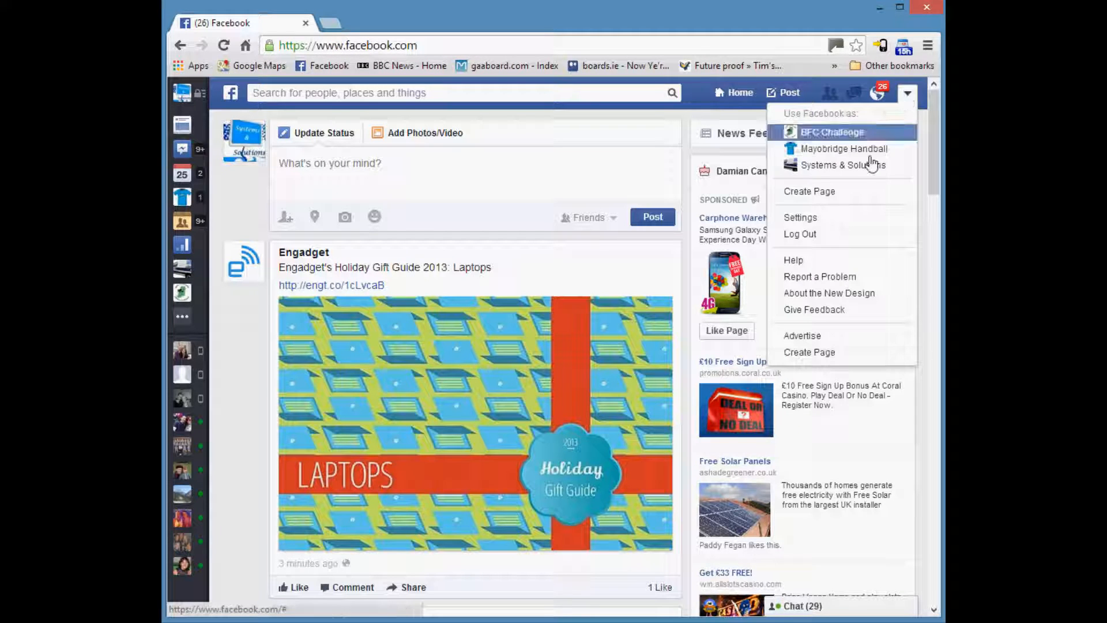
# Go to Settings from the account menu, then choose Blocking in the sidebar
pyautogui.click(800, 216)
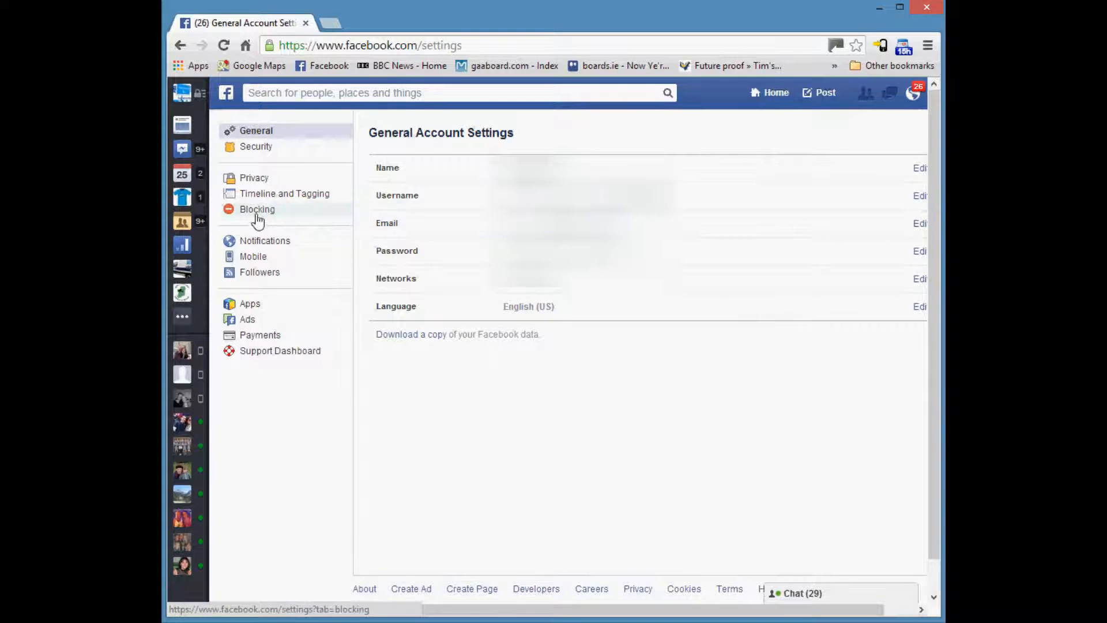
pyautogui.click(257, 209)
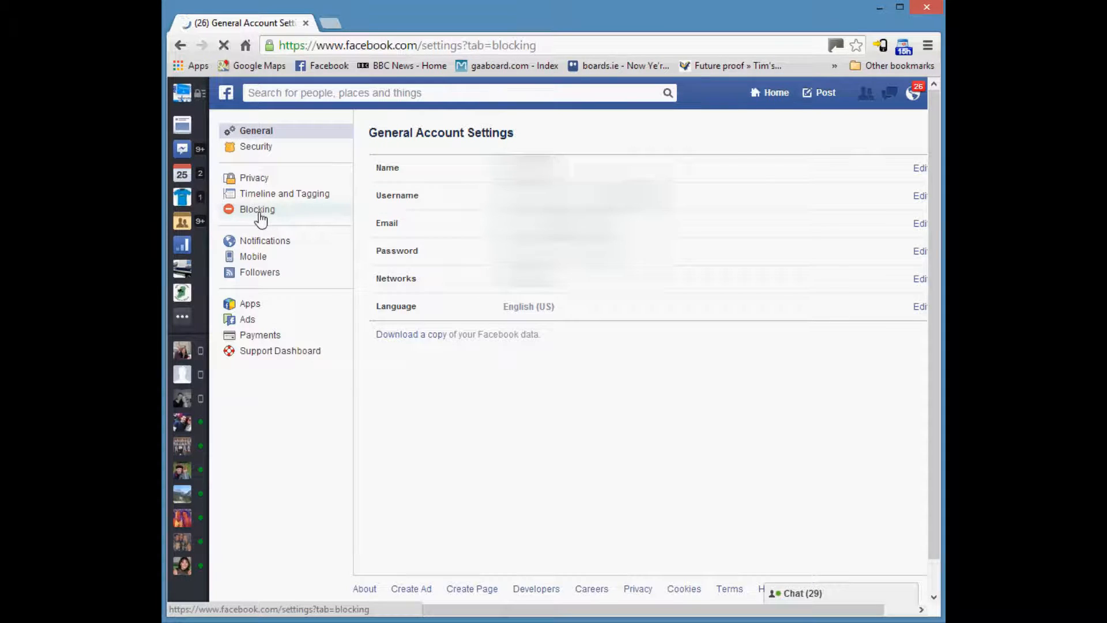
# Load the Manage Blocking page and scroll down to the Block apps section
pyautogui.click(257, 209)
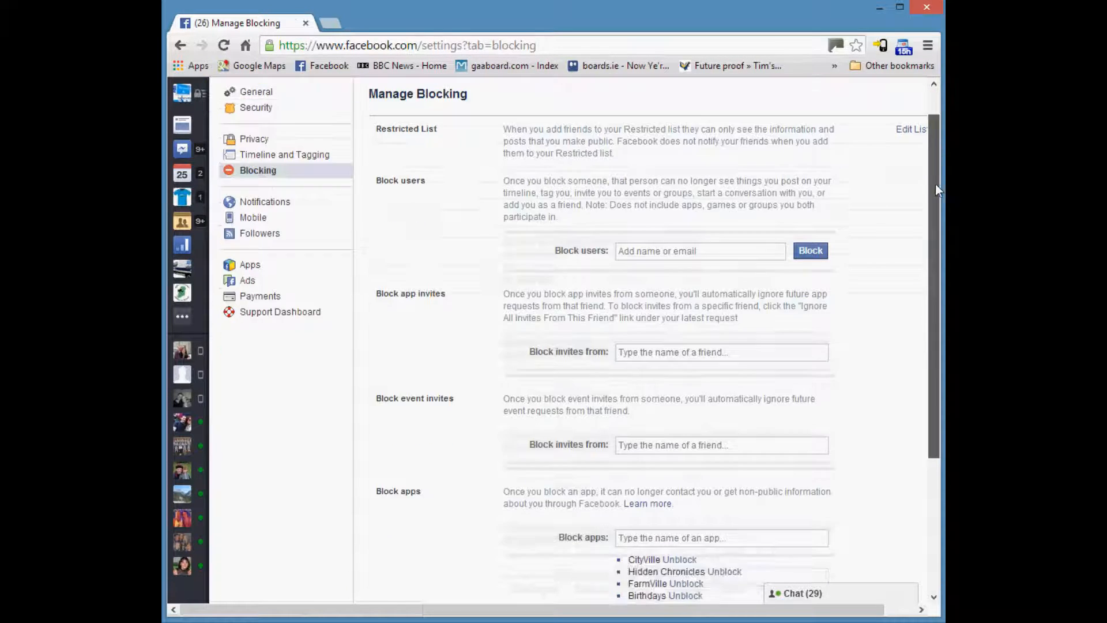
pyautogui.scroll(-3)
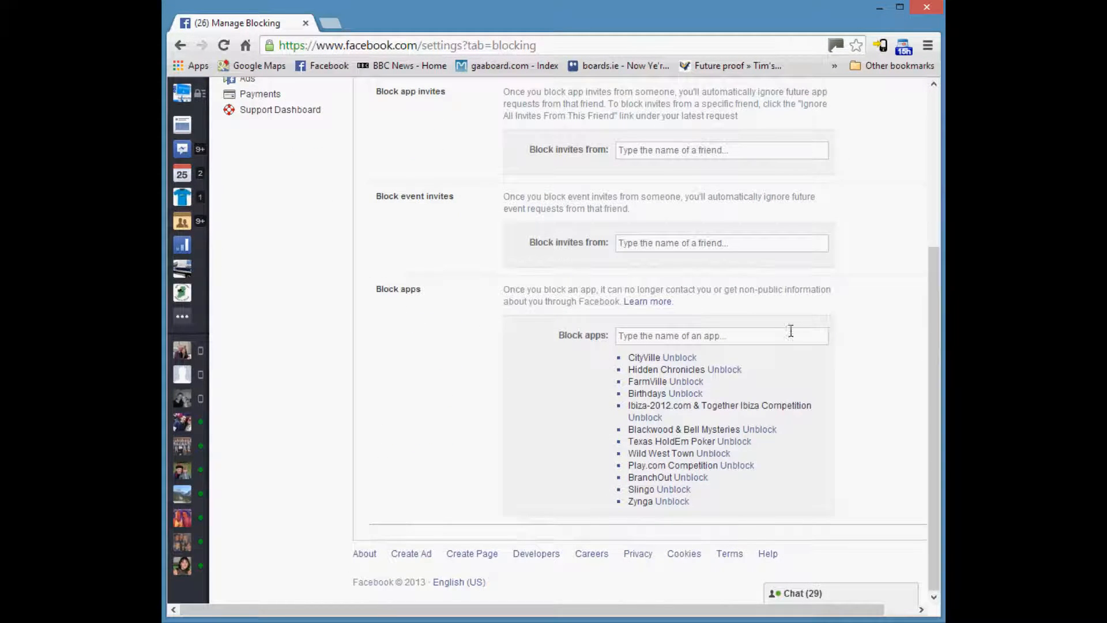
pyautogui.moveTo(464, 383)
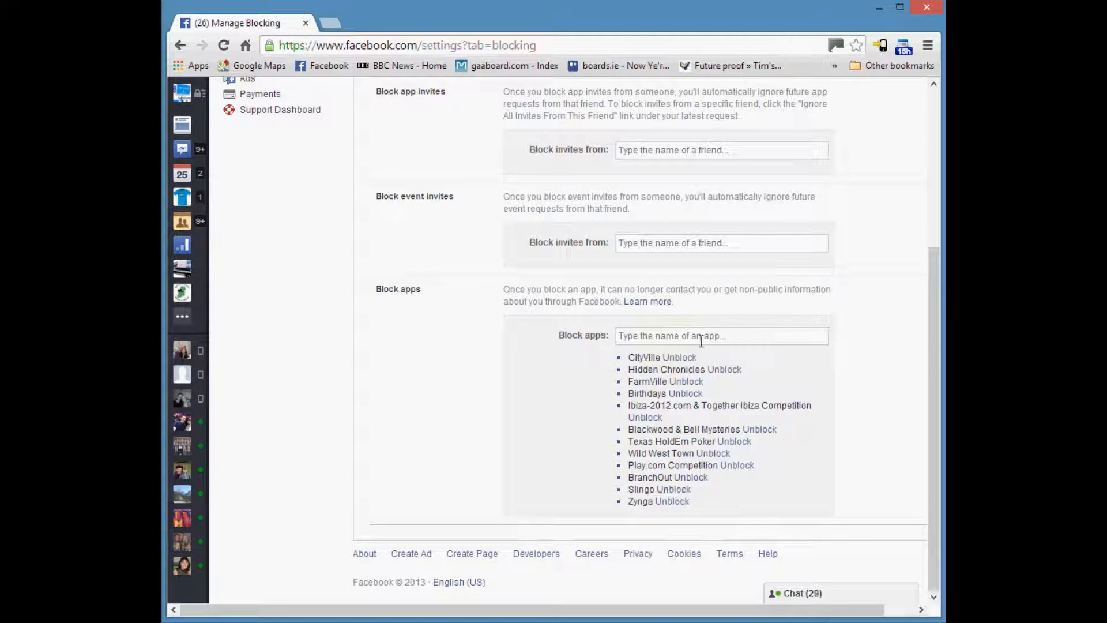
# Search 'Candy' in the Block apps box and block Candy Crush Saga
pyautogui.click(720, 336)
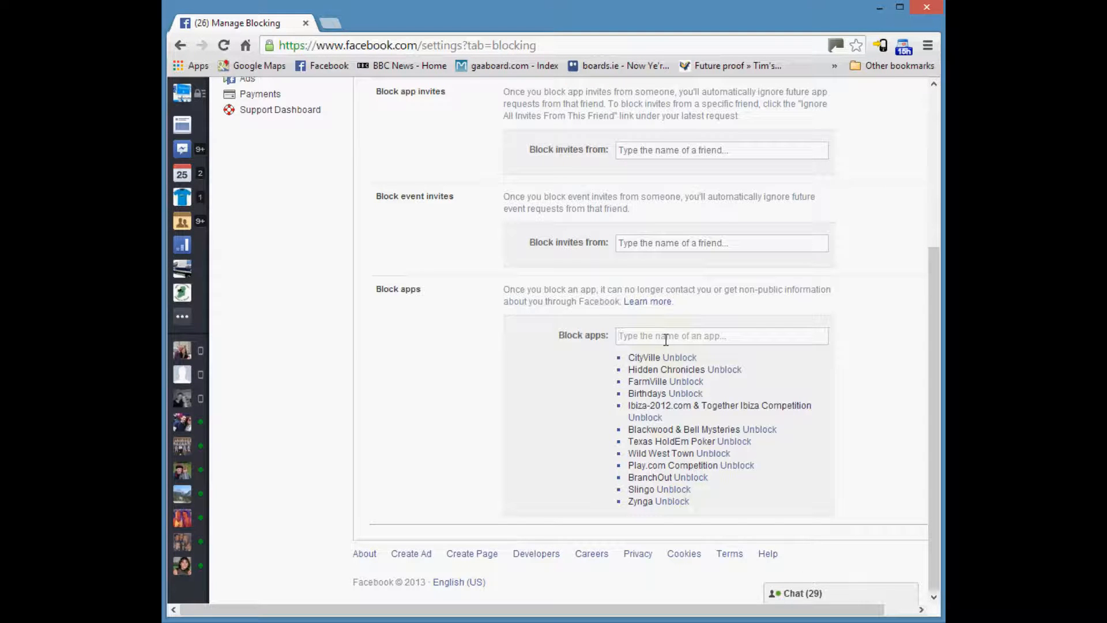
pyautogui.write('Candy')
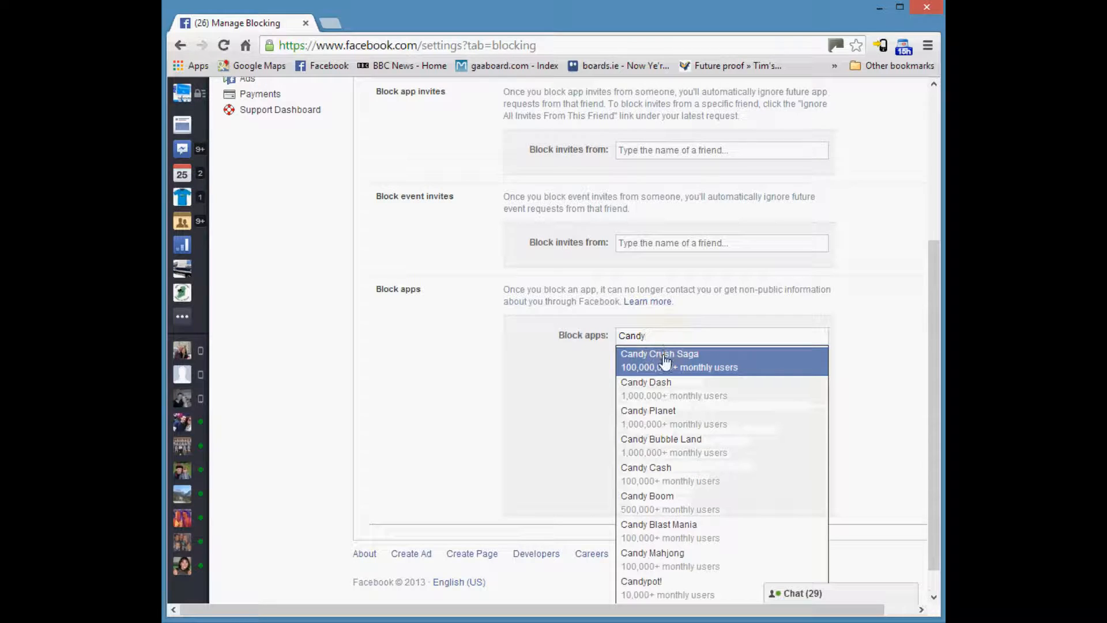
pyautogui.click(659, 353)
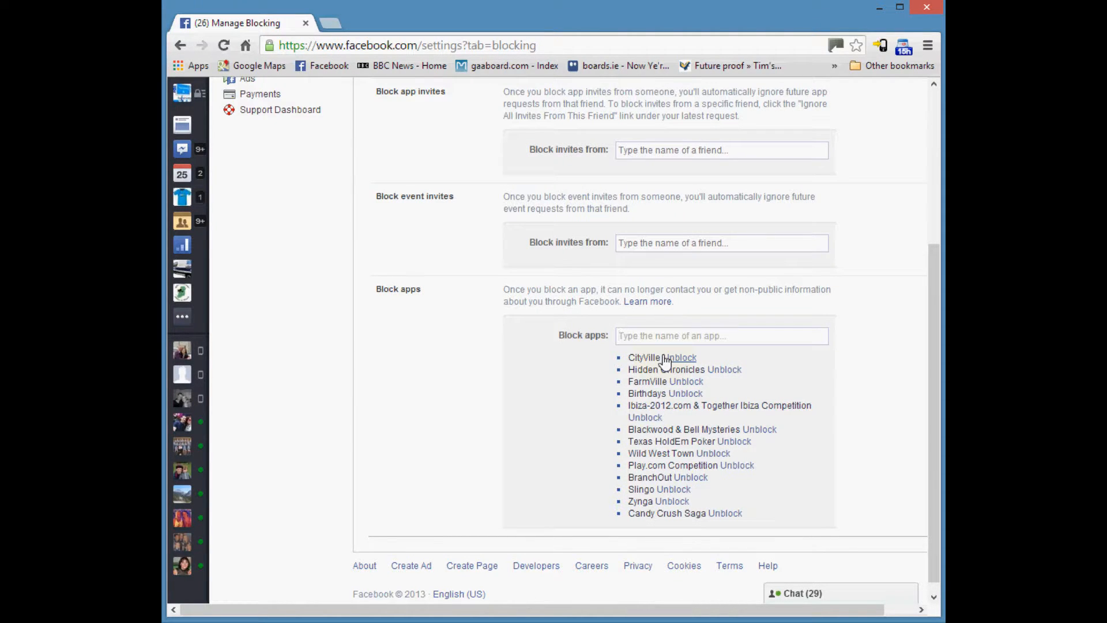
pyautogui.click(720, 336)
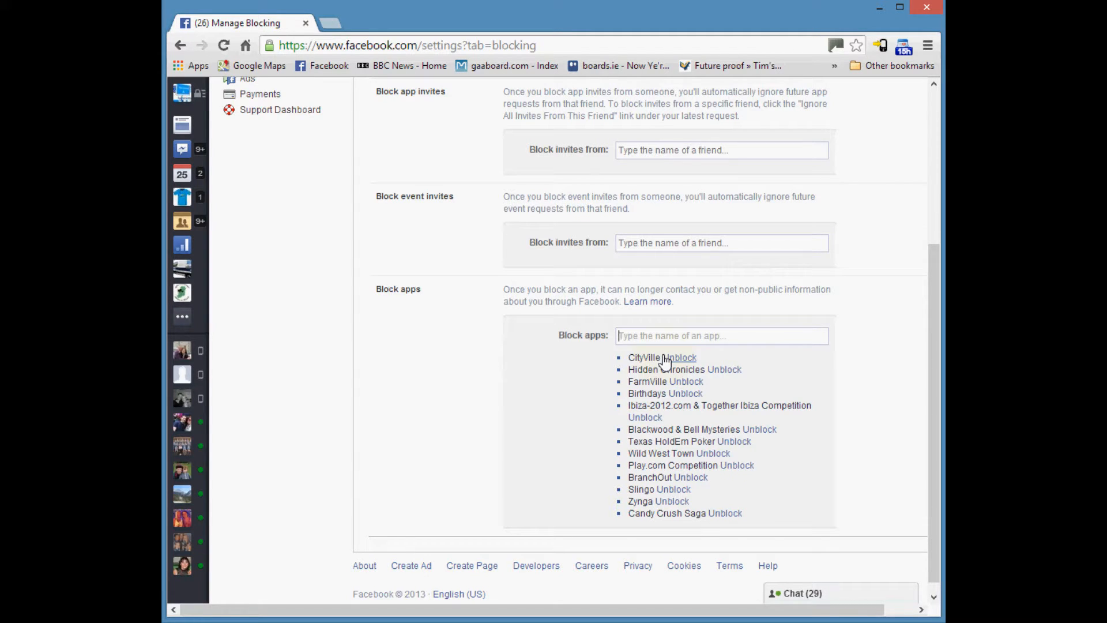